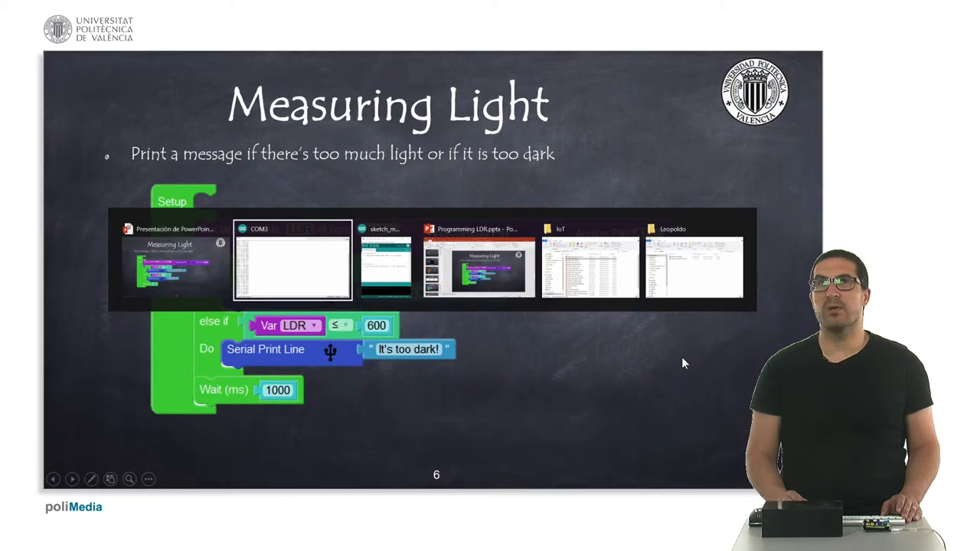
# - Bring the COM3 serial monitor to the front, showing repeated 'There's too much light!' messages
pyautogui.click(291, 260)
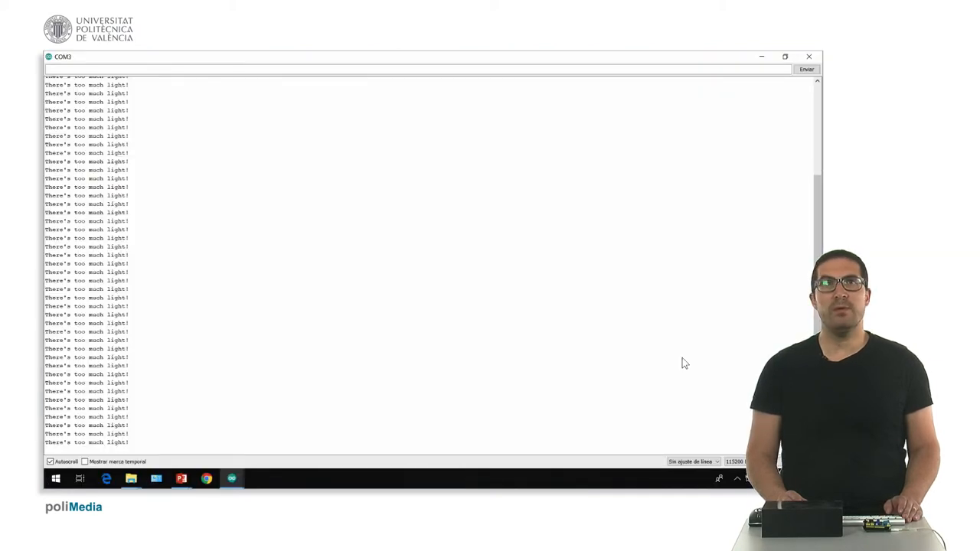